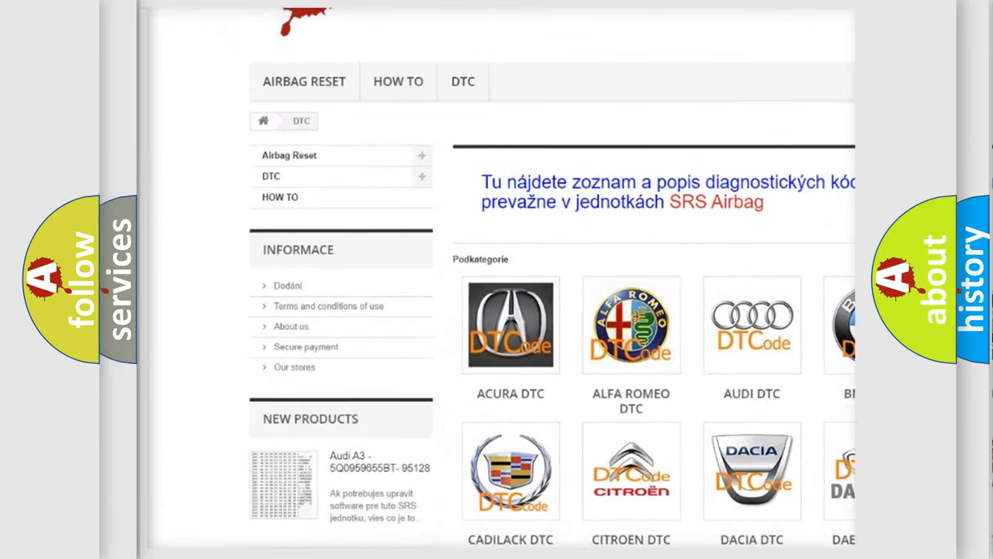
# Scroll the DTC page past the make categories to the code list showing Acura P2138
pyautogui.scroll(-3)
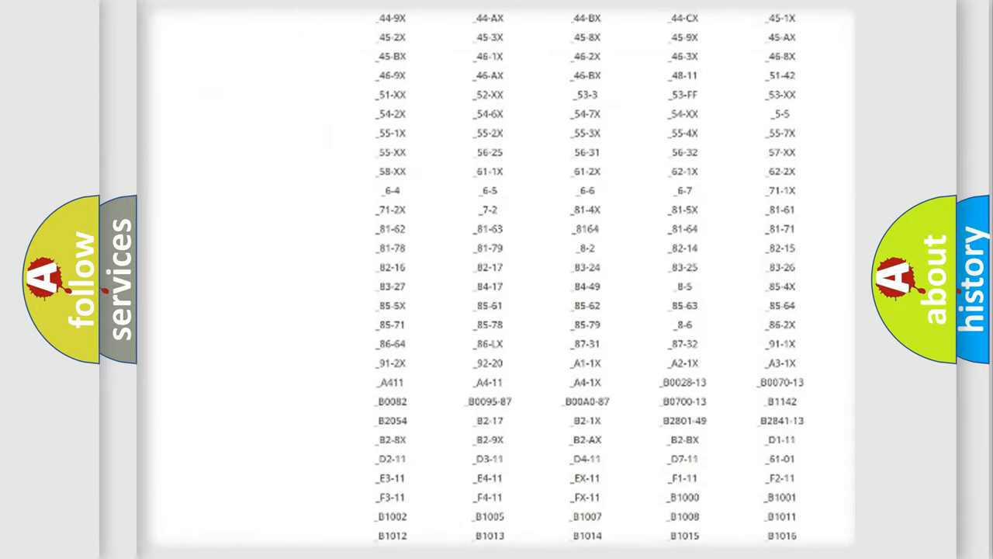
pyautogui.scroll(-3)
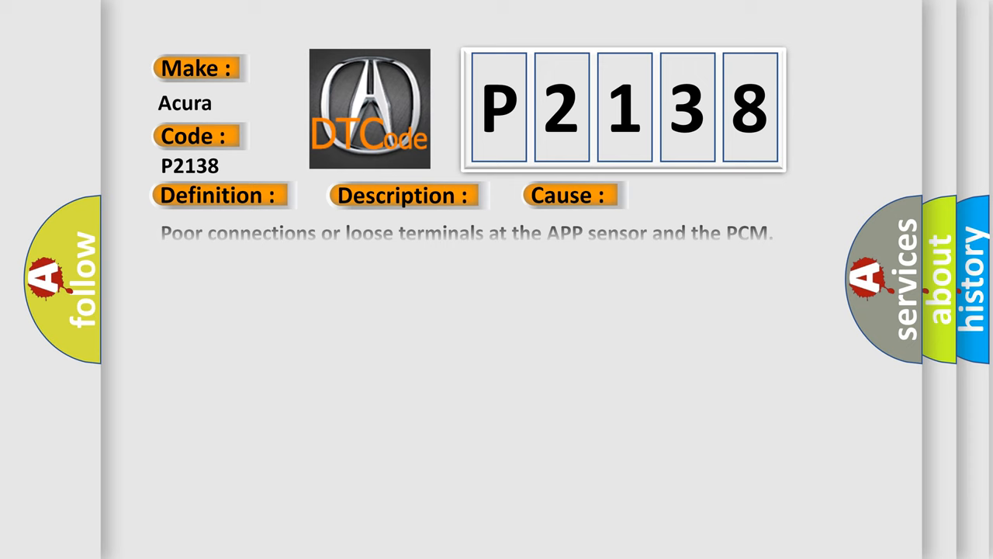
# Reveal the remaining P2138 causes: APSA/APSB short, faulty pedal module, outdated software, faulty PCM
pyautogui.click(571, 196)
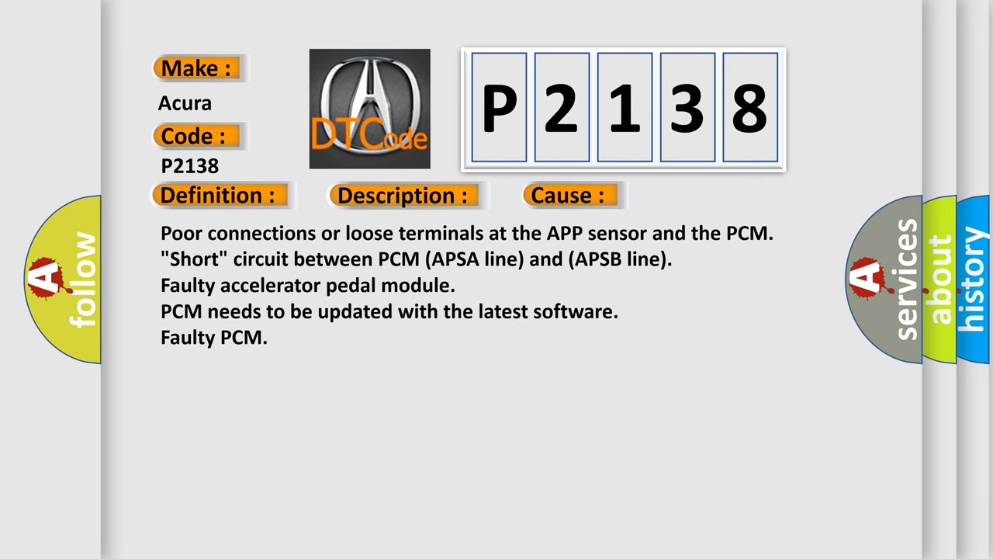